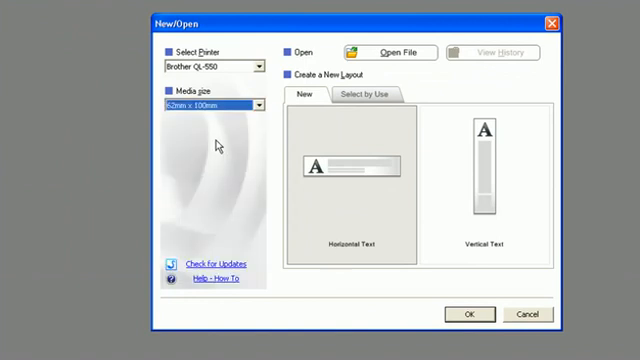
{"action": "mouse_move", "coordinate": [468, 313]}
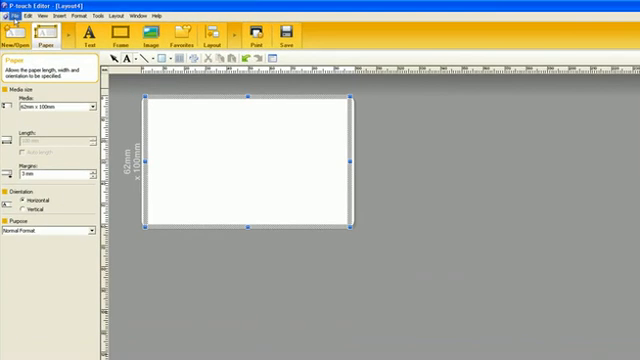
Step: Choose Database > Connect from the File menu to link a database file
{"action": "left_click", "coordinate": [15, 16]}
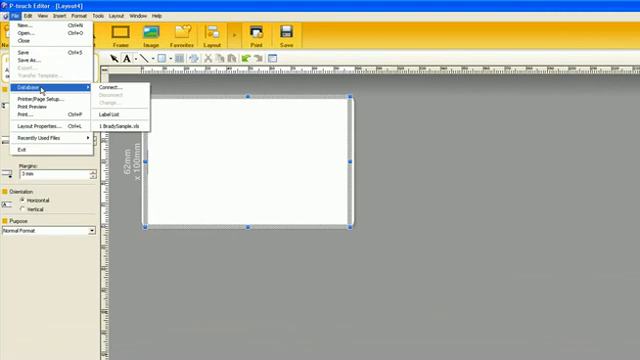
{"action": "left_click", "coordinate": [108, 93]}
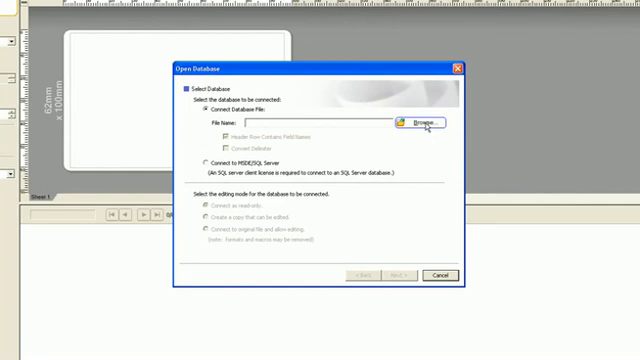
Step: Link BradySample.xls and use its minimark worksheet as the data table
{"action": "left_click", "coordinate": [416, 122]}
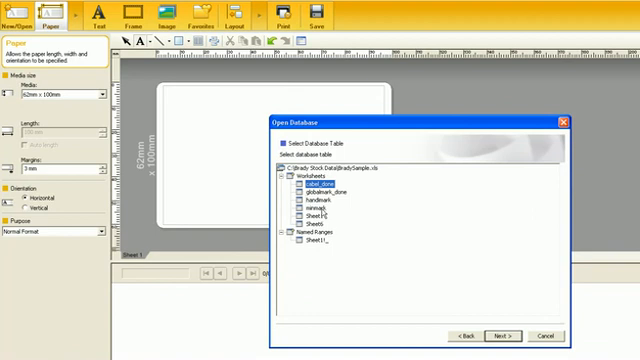
{"action": "left_click", "coordinate": [320, 203]}
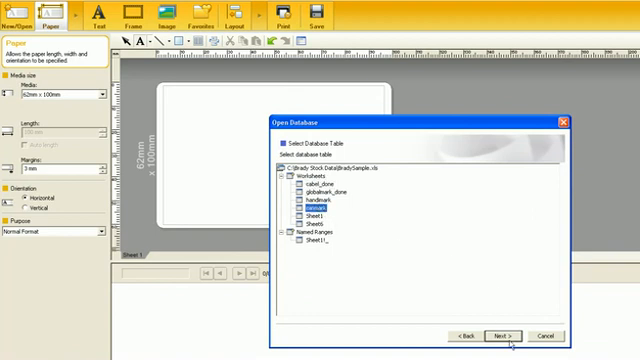
{"action": "left_click", "coordinate": [503, 333]}
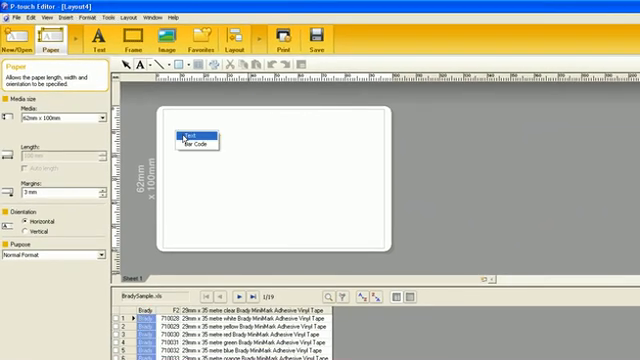
Step: Insert the dropped database field onto the label as Text
{"action": "left_click", "coordinate": [192, 131]}
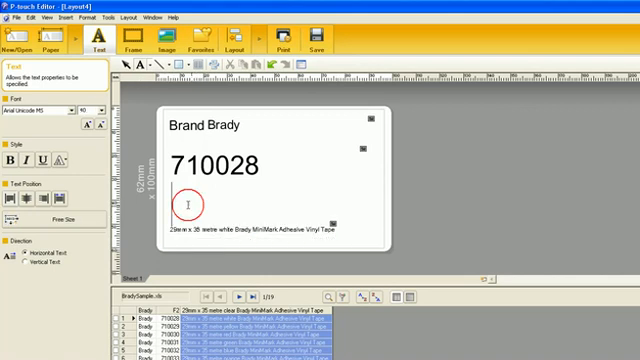
Step: Type a 'Description' heading, select it to resize, and begin a PART NUMBER heading
{"action": "type", "text": "Descriptio"}
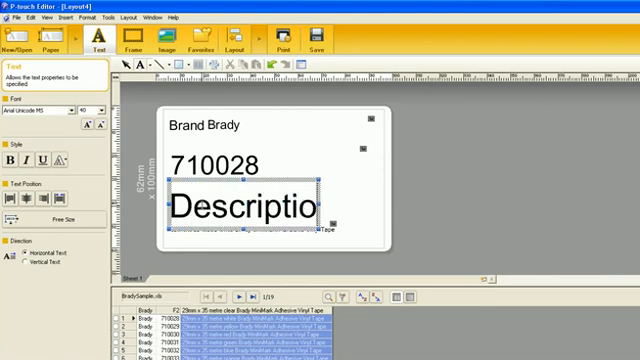
{"action": "type", "text": "n"}
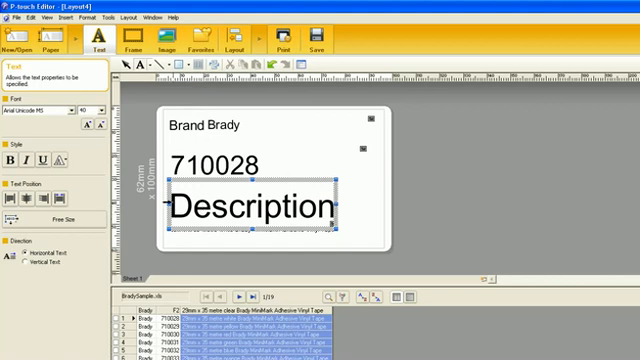
{"action": "triple_click", "coordinate": [250, 205]}
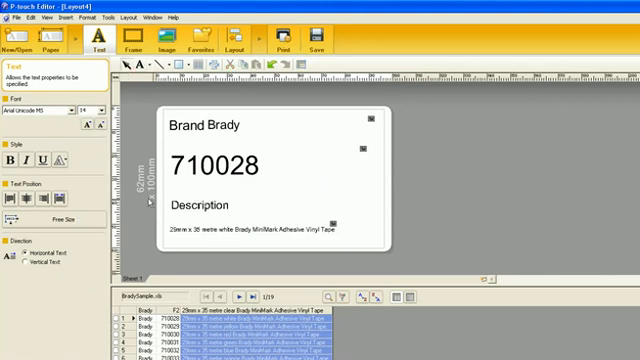
{"action": "left_click", "coordinate": [250, 230]}
{"action": "type", "text": "PART NUMBER"}
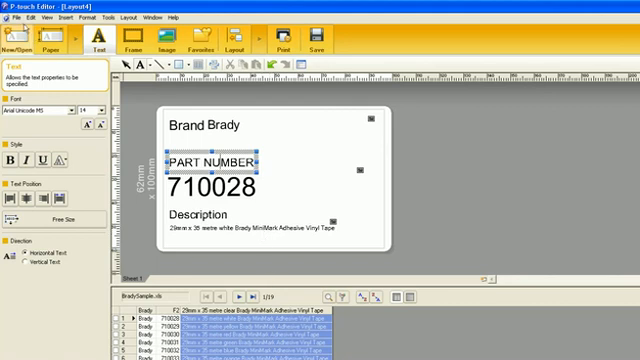
{"action": "left_click", "coordinate": [16, 17]}
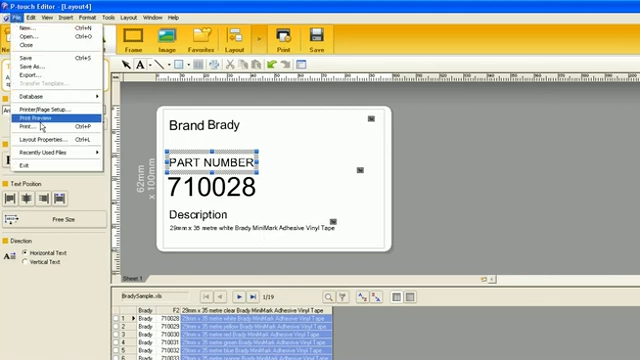
{"action": "left_click", "coordinate": [43, 118]}
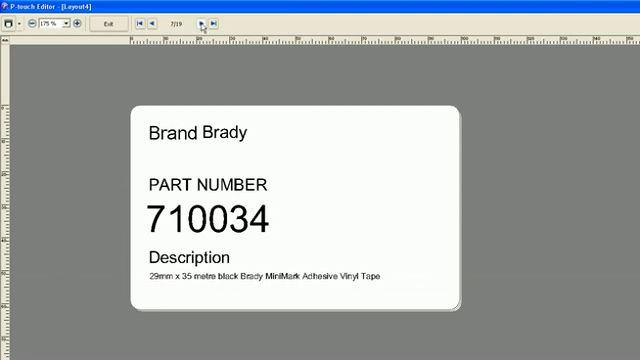
{"action": "left_click", "coordinate": [204, 24]}
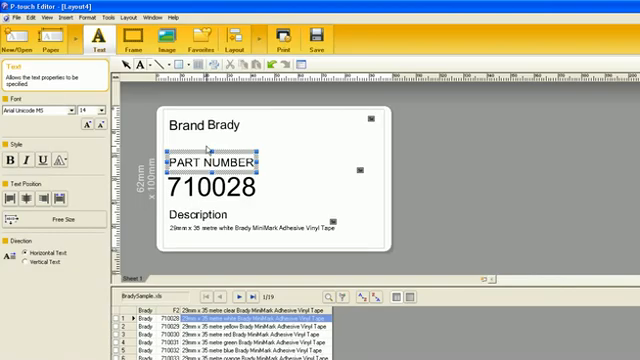
{"action": "mouse_move", "coordinate": [235, 200]}
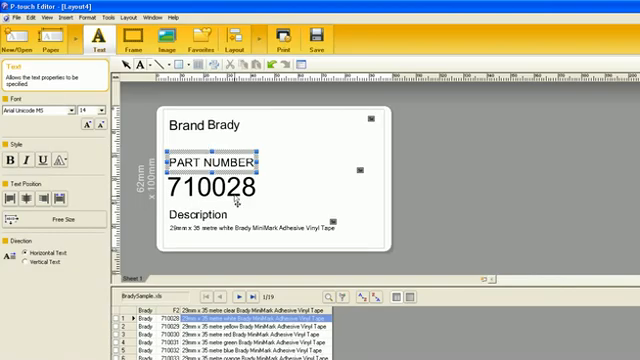